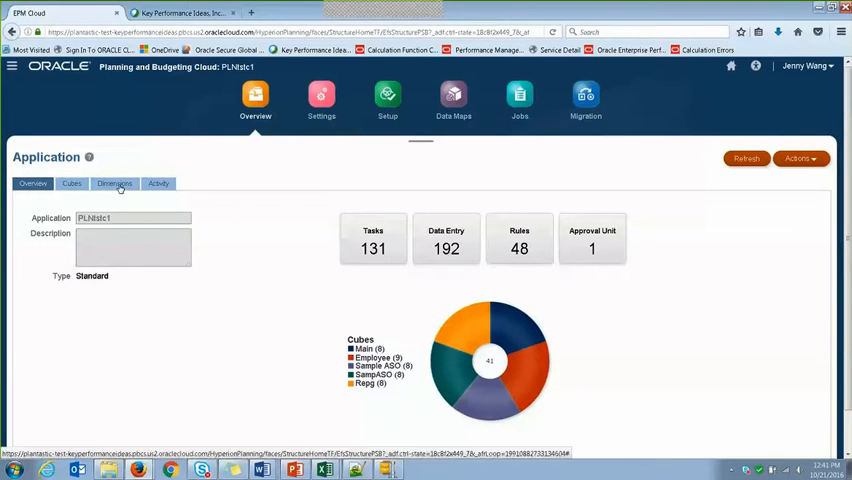
Show the application's dimension list with Account, Period, Department, Entity and the rest.
click(114, 184)
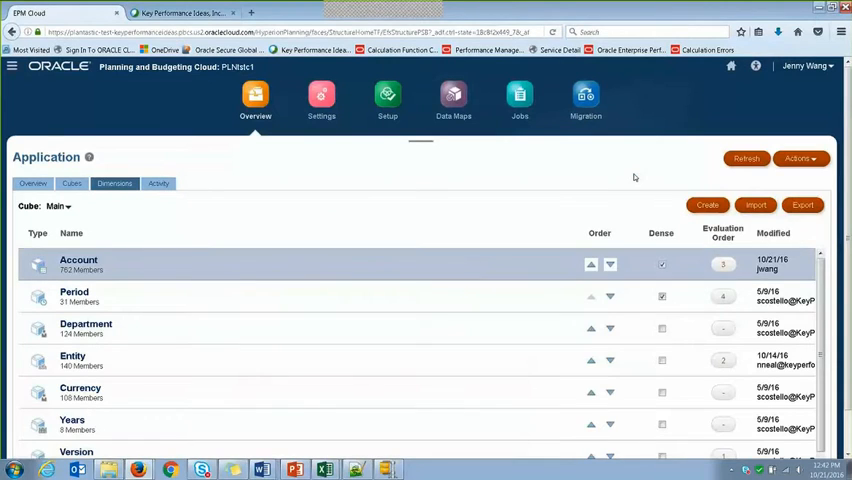
mouse_move(658, 204)
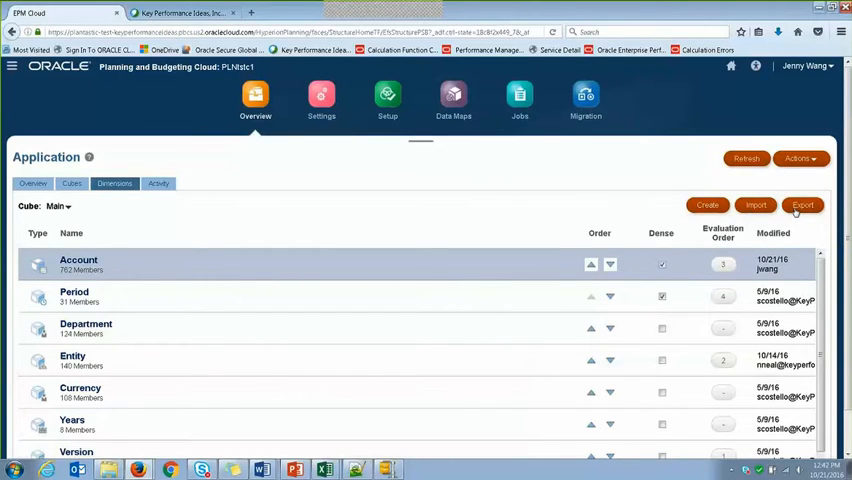
Create and run a comma-delimited metadata export of the Account dimension and download it.
click(802, 204)
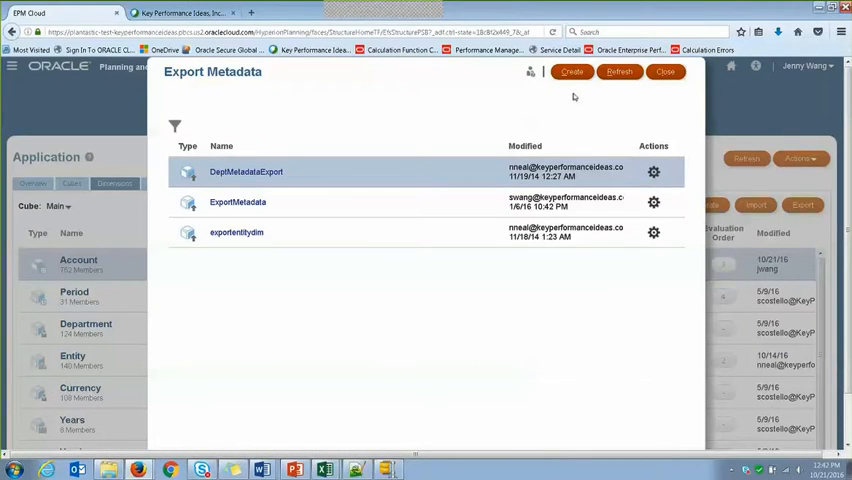
click(572, 72)
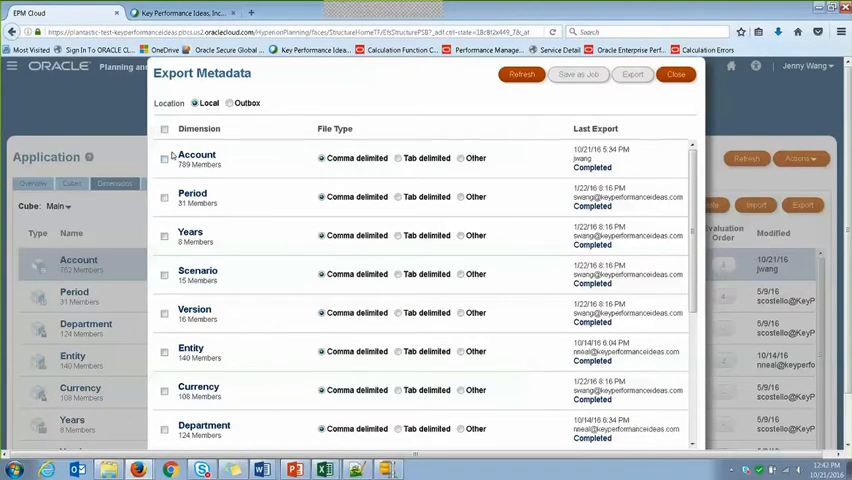
mouse_move(236, 174)
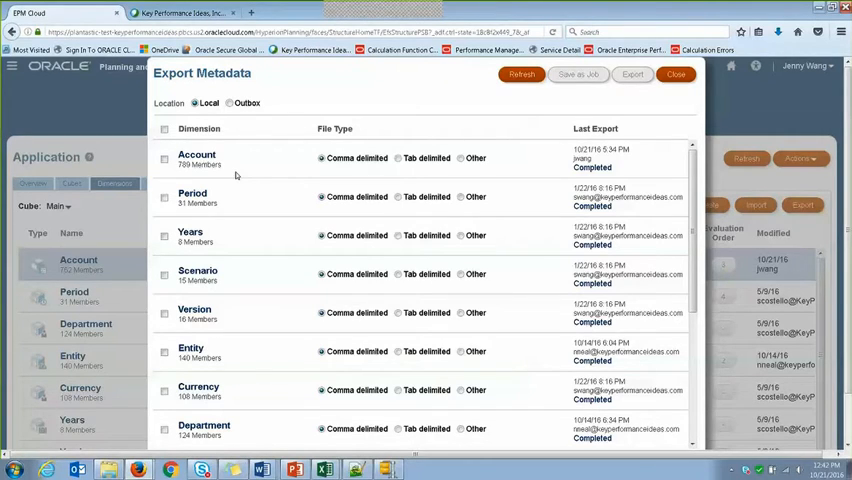
click(164, 158)
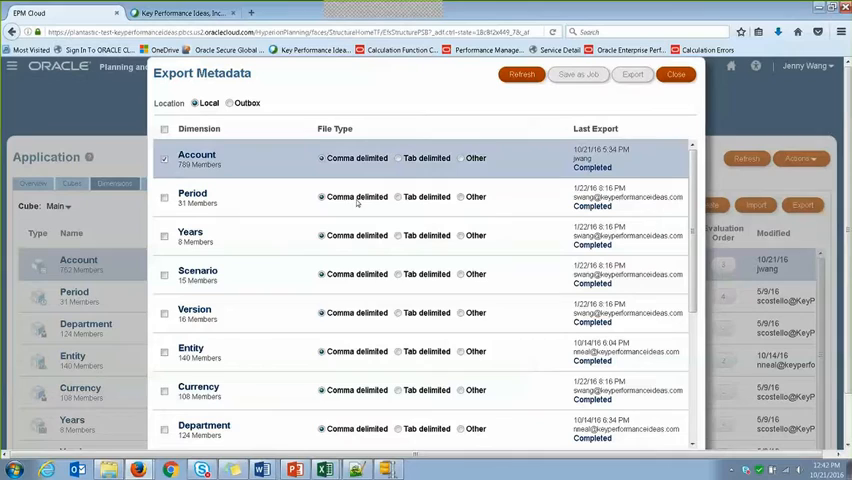
click(630, 76)
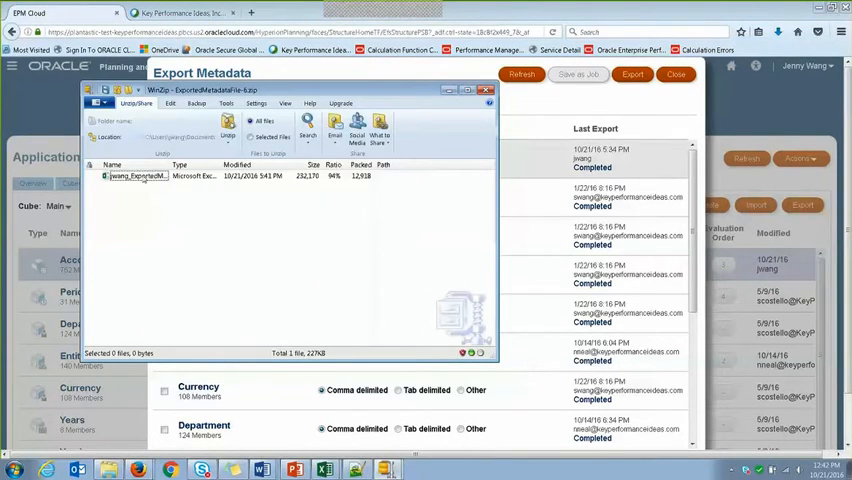
Open the exported Account CSV in Excel and start a new workbook with its header row.
double_click(136, 176)
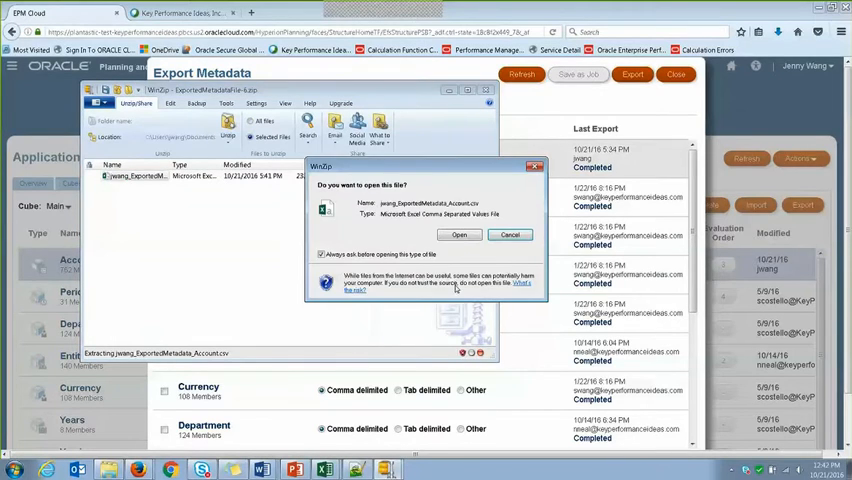
click(510, 234)
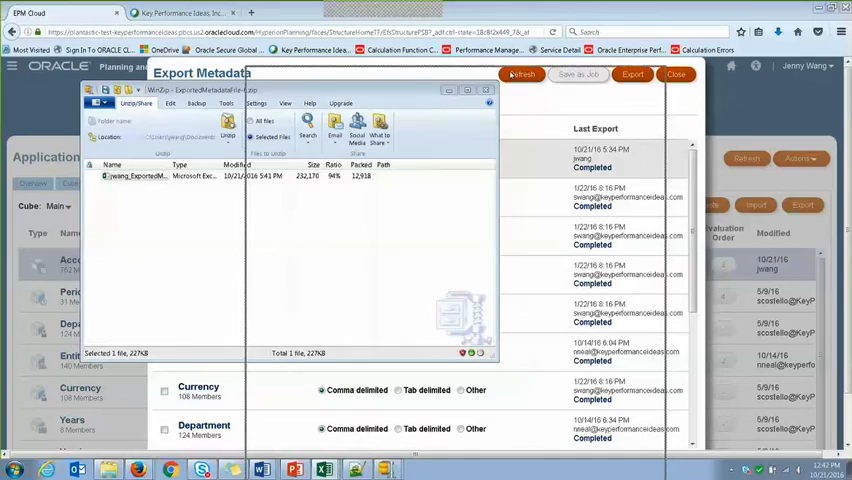
double_click(150, 176)
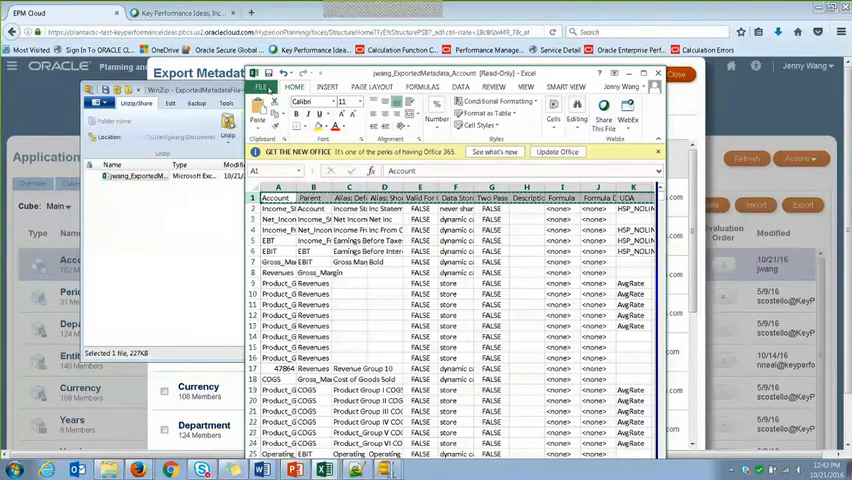
click(266, 90)
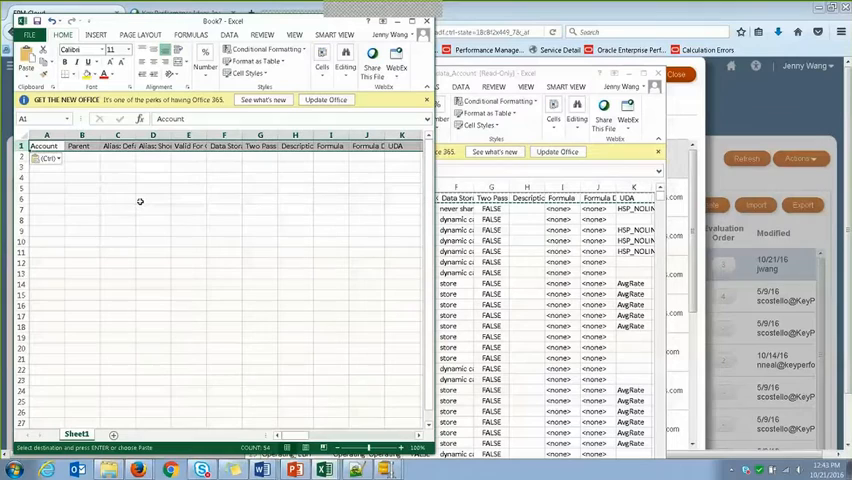
Enter rows for parent Tutorial under Account and child Tutorial1 under Tutorial with matching aliases.
click(152, 176)
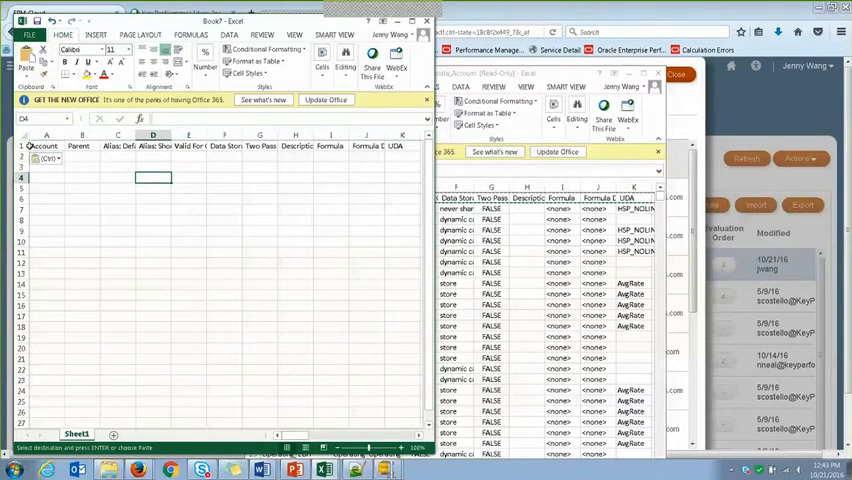
click(40, 146)
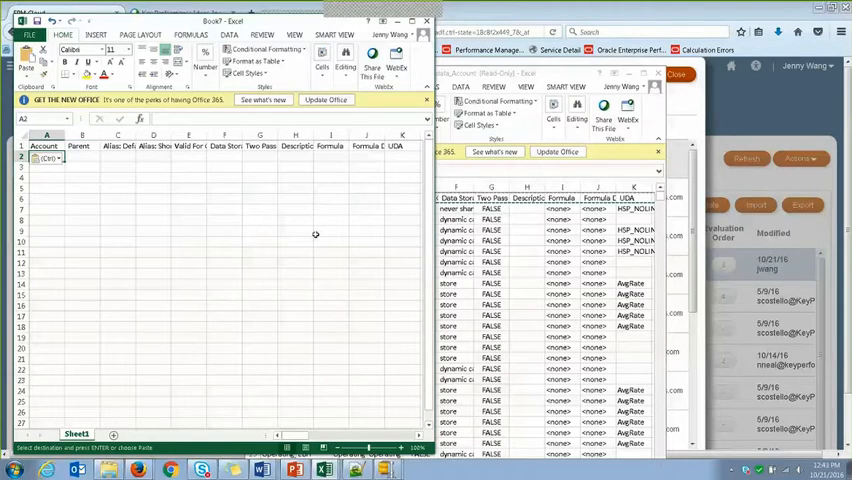
text(Tutorial)
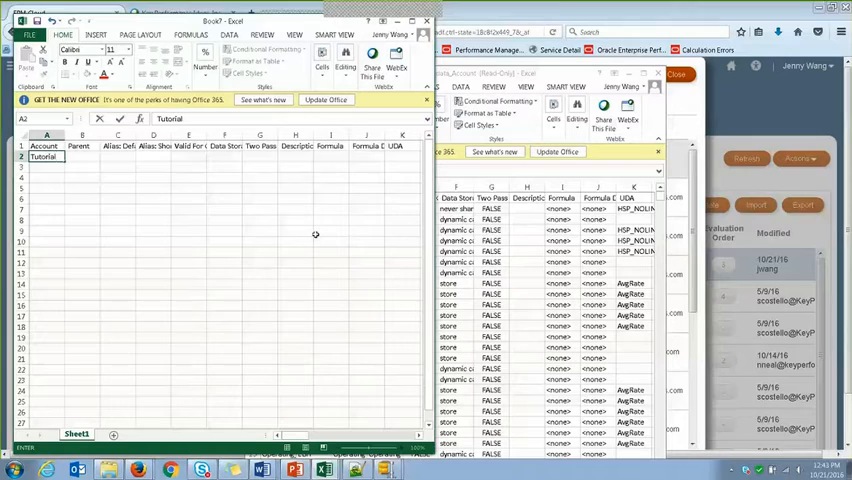
scroll(down, 3)
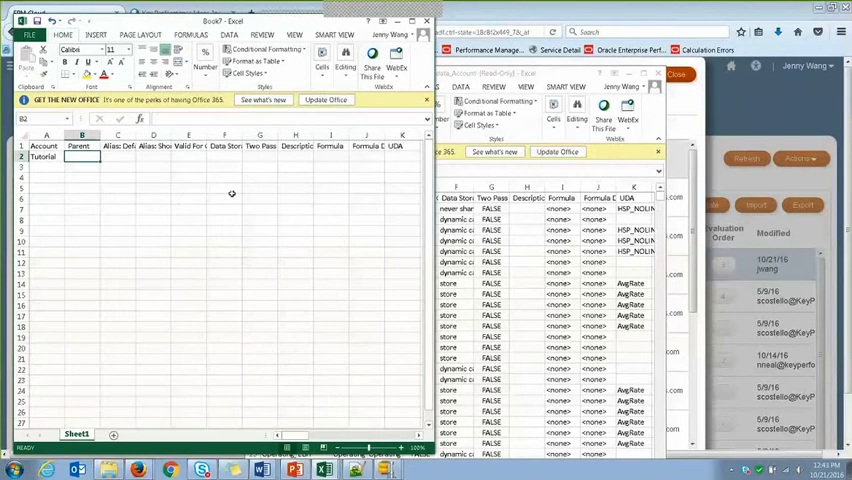
text(Account)
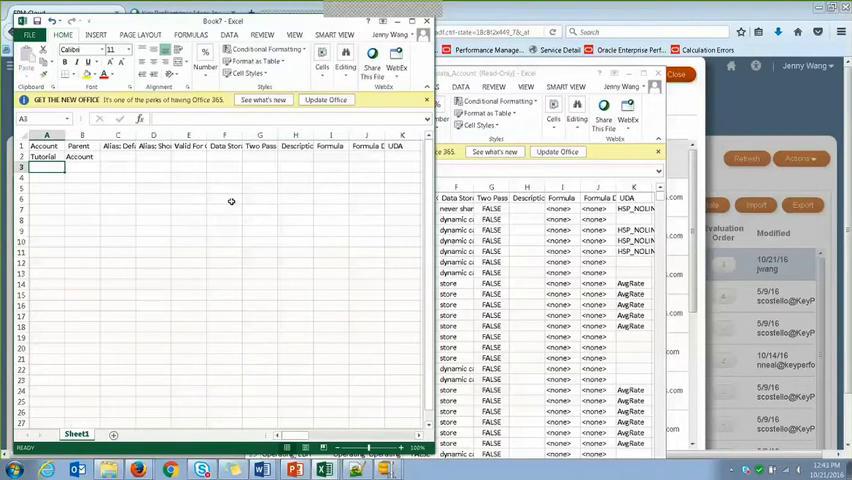
text(Tutorial)
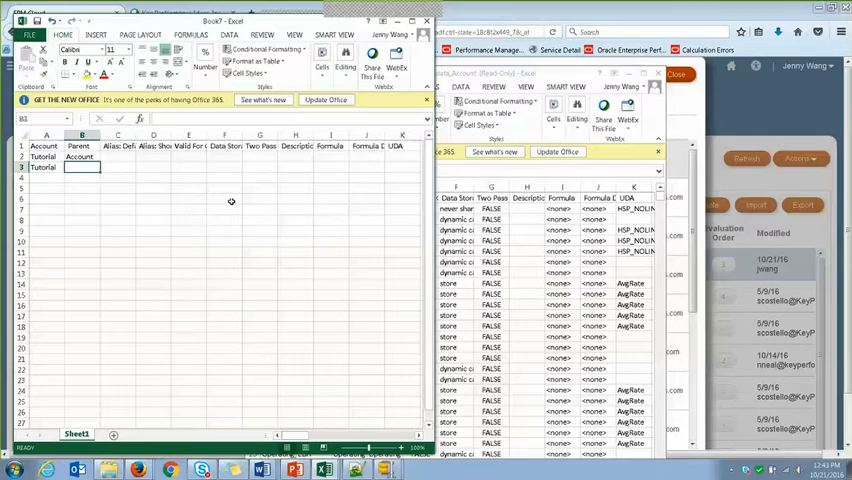
text(Tutorial1)
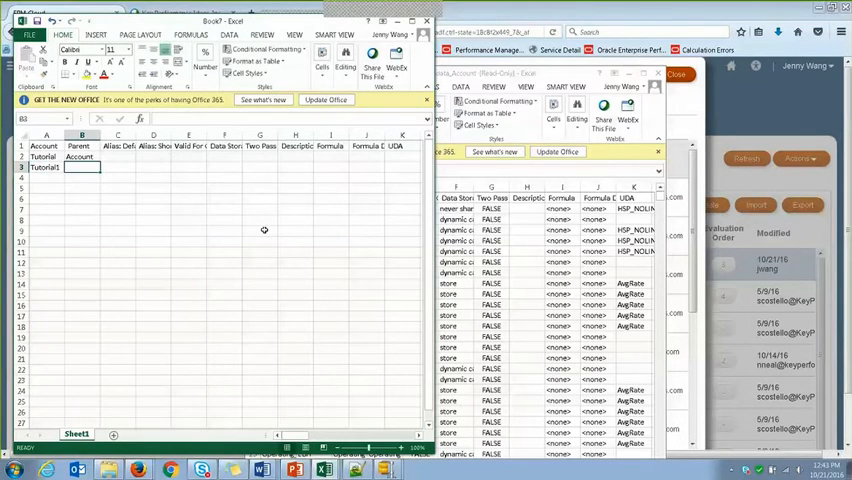
text(Tu)
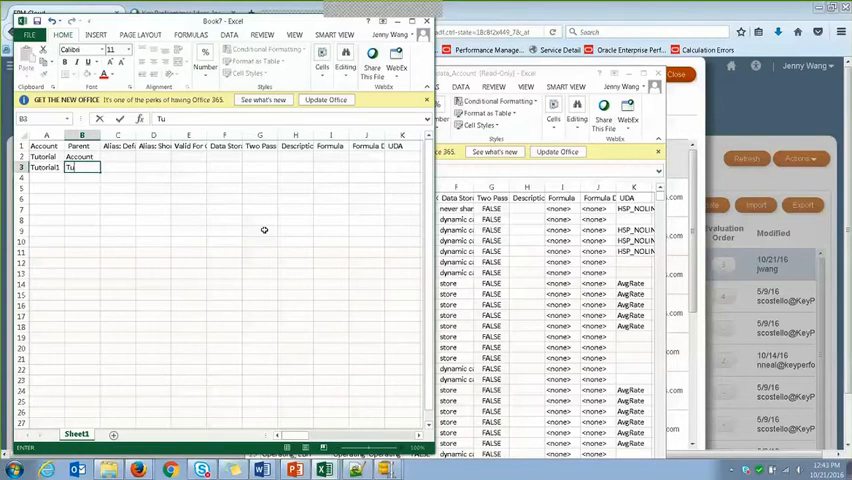
text(Tutorial)
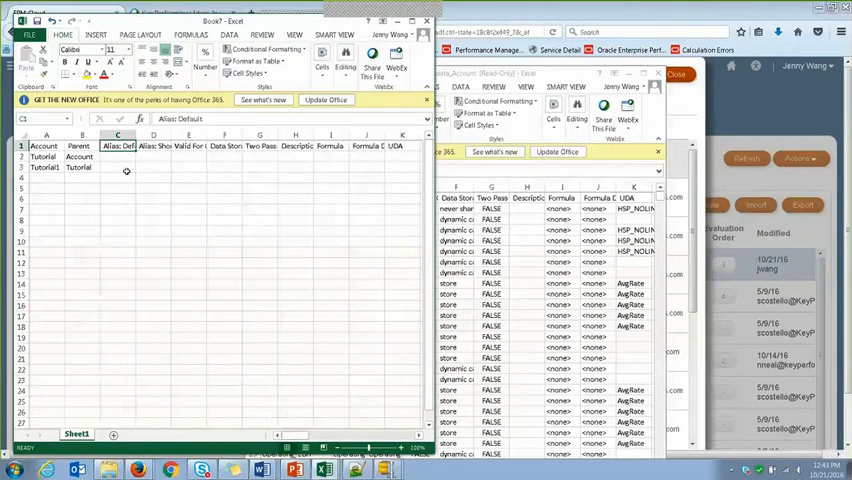
Set Import alias table, dynamic calc and store data storage, and Main as source plan type.
click(118, 156)
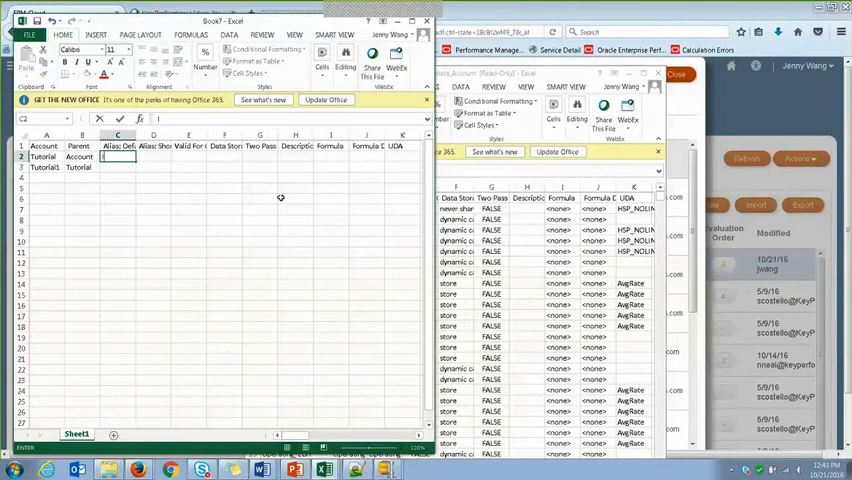
text(Import)
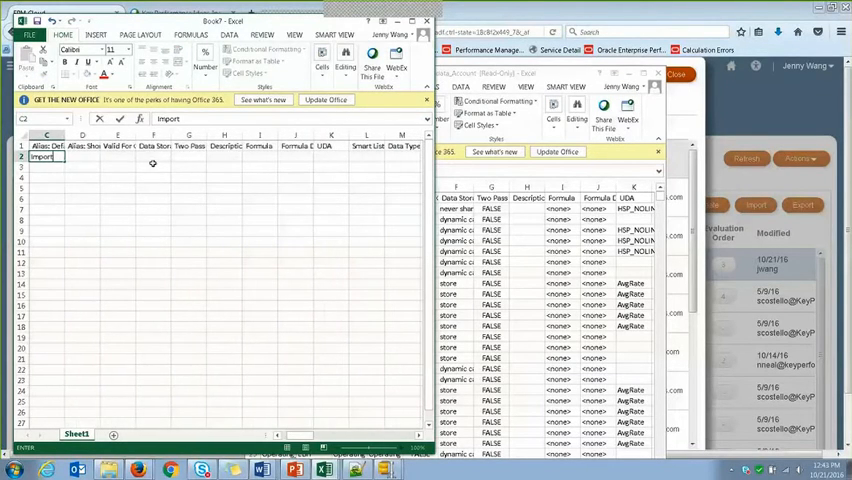
text(dynamic c)
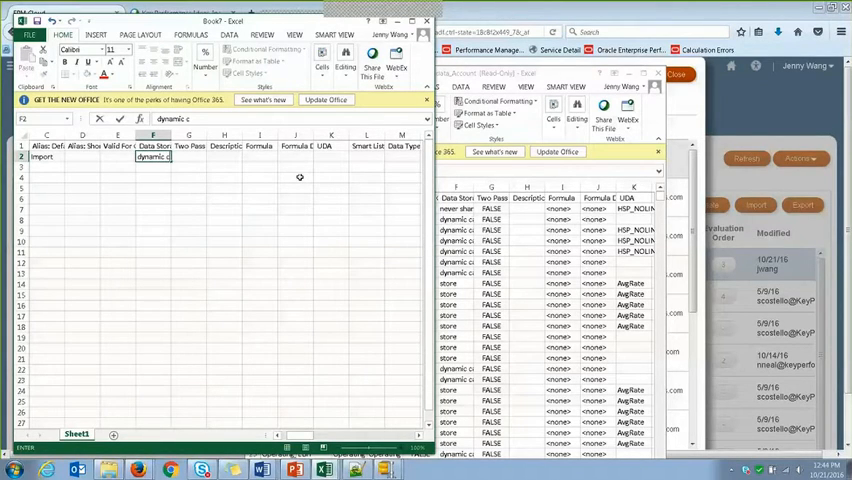
text(alc)
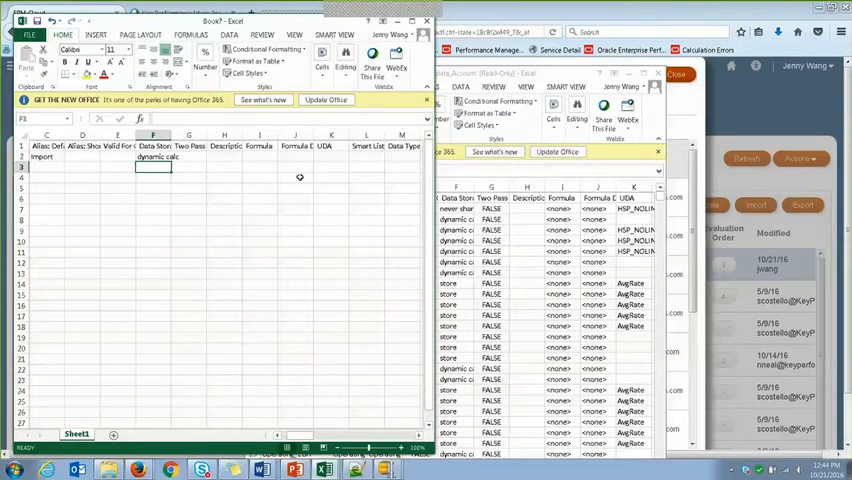
text(store)
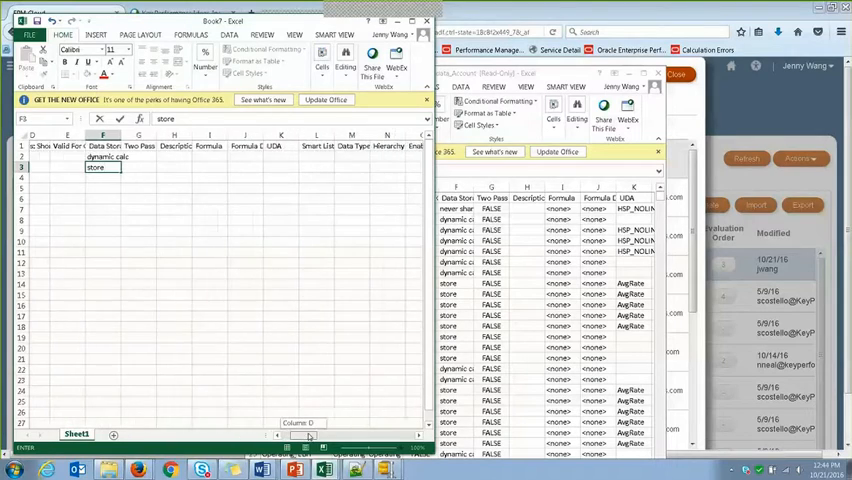
scroll(right, 3)
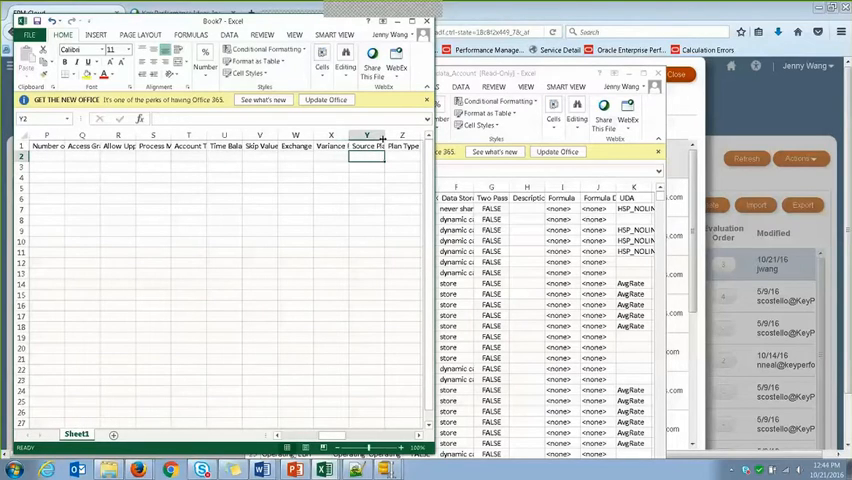
text(M)
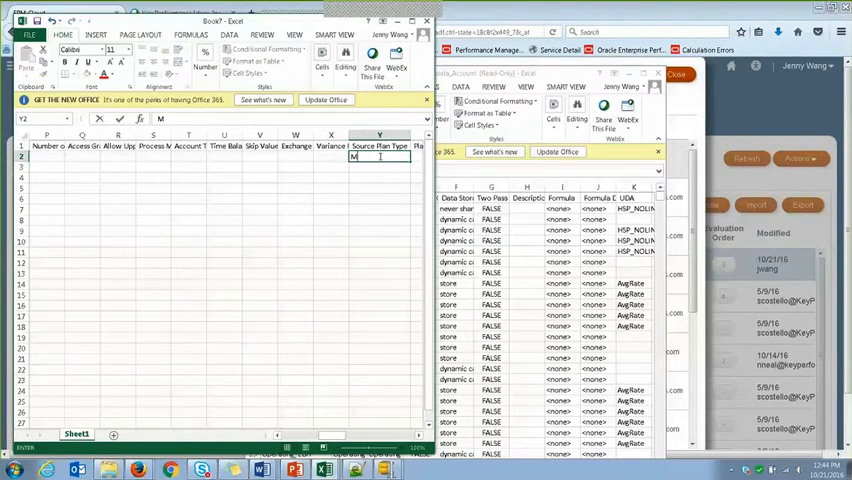
text(Main)
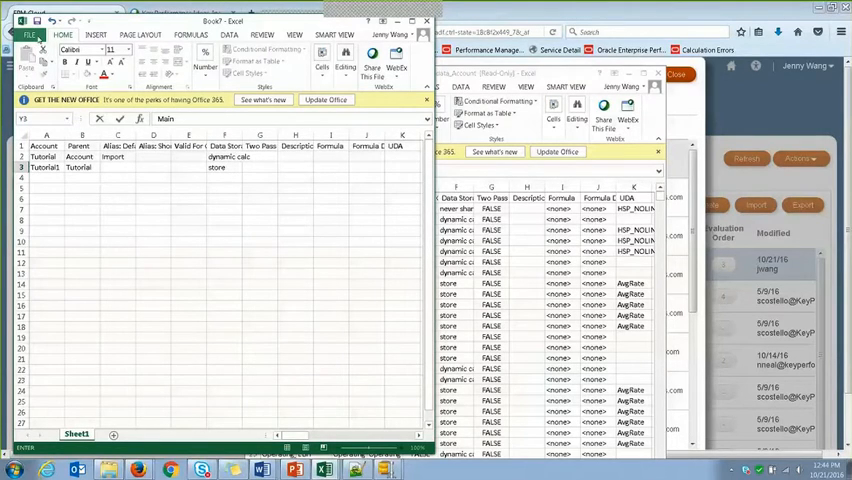
Save the sheet to the desktop as a CSV file named Tutorial, keeping CSV format.
click(28, 36)
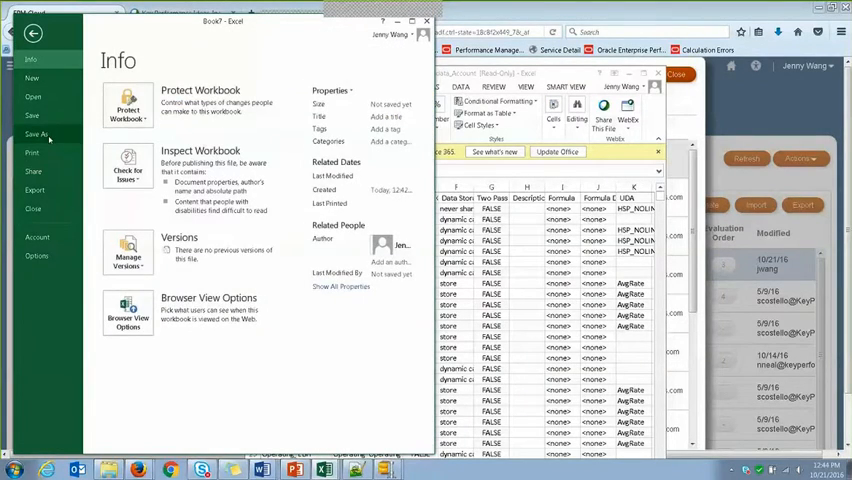
click(38, 132)
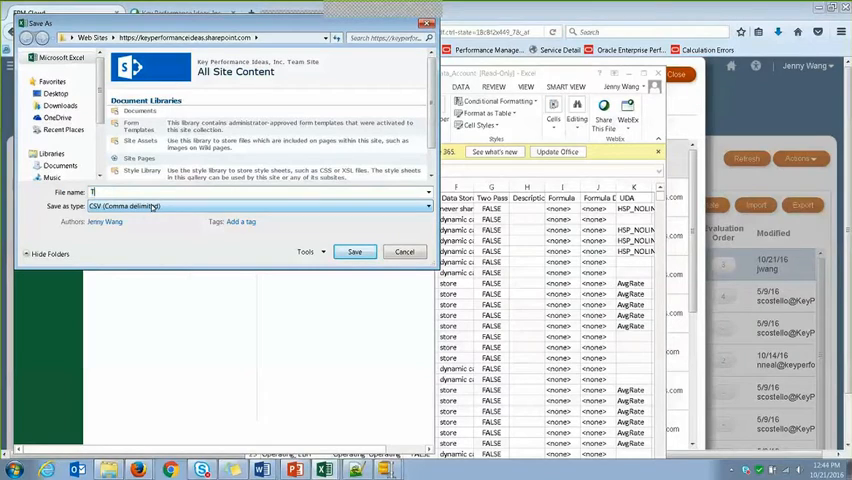
text(Tutorial)
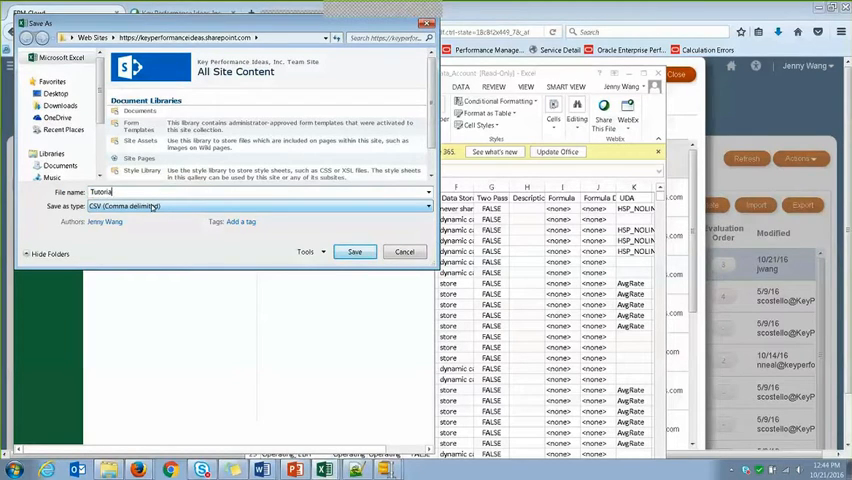
click(52, 110)
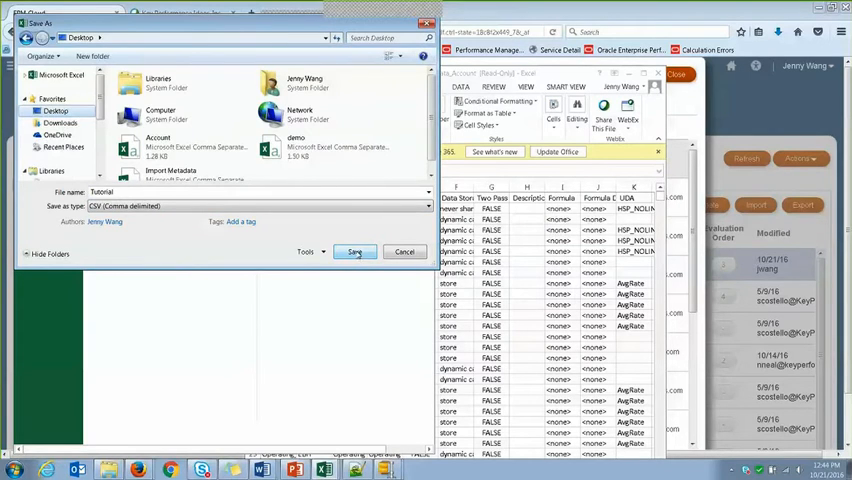
click(356, 252)
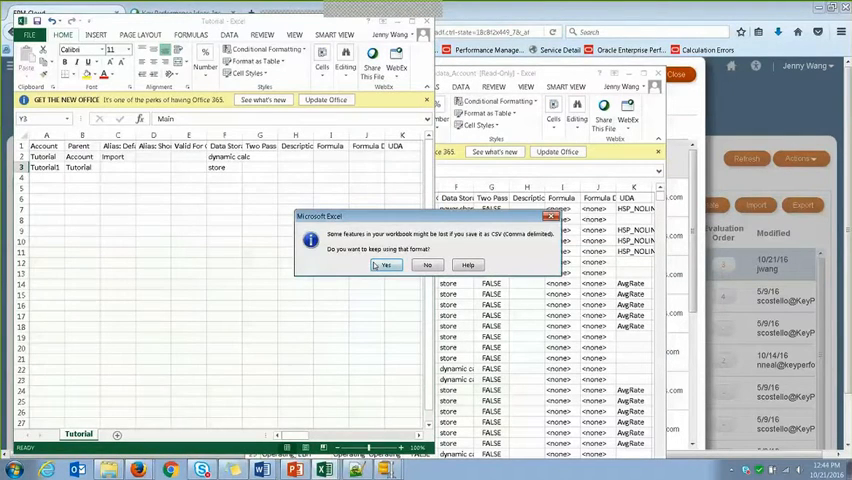
click(384, 264)
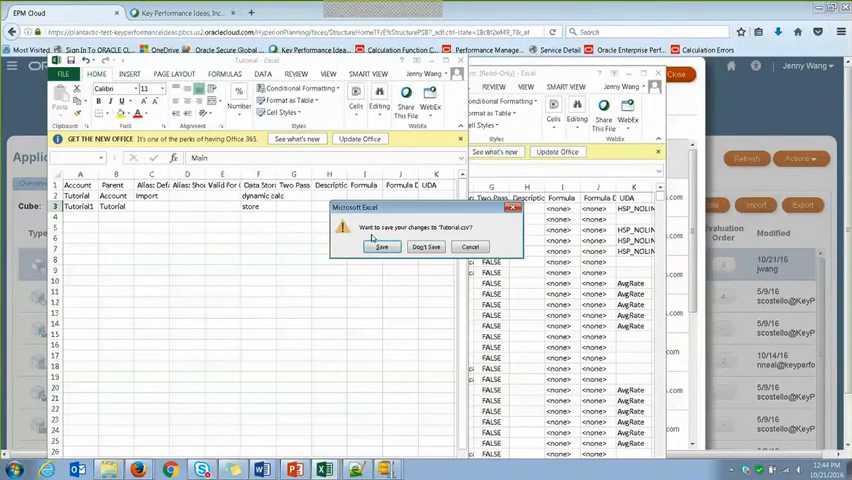
Close the workbook, saving changes and keeping the CSV format.
click(380, 246)
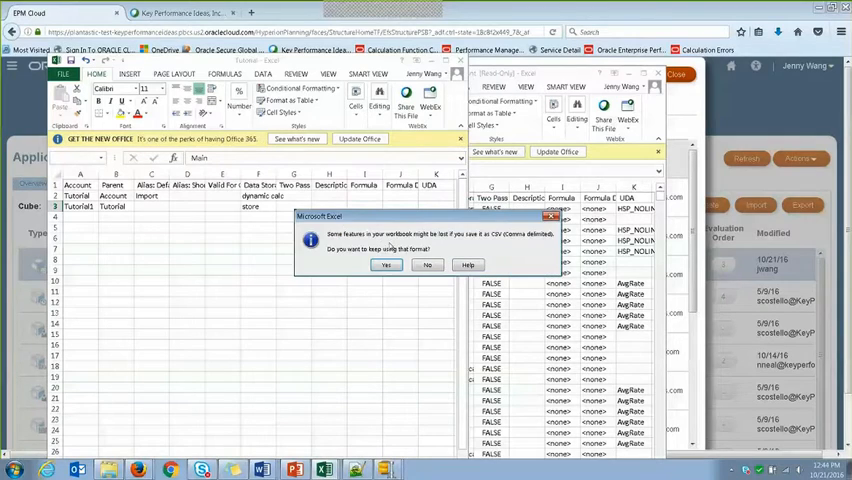
click(384, 264)
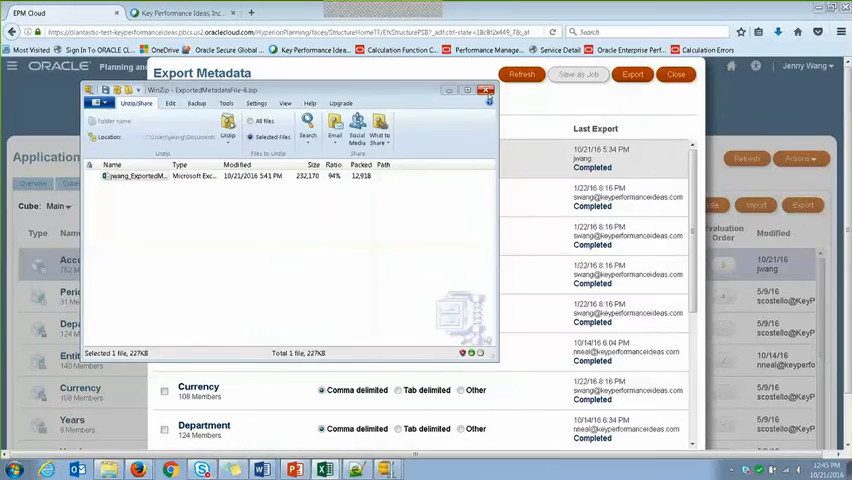
Close the exported file listing to return to the metadata export jobs.
click(488, 92)
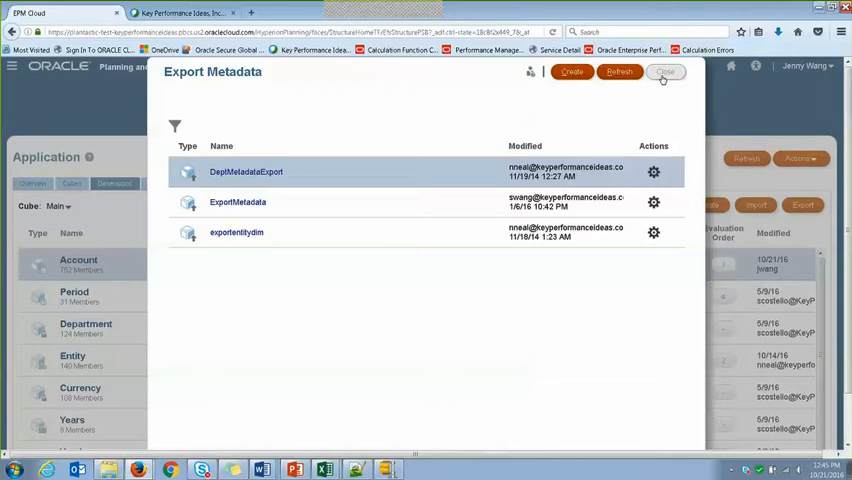
mouse_move(666, 76)
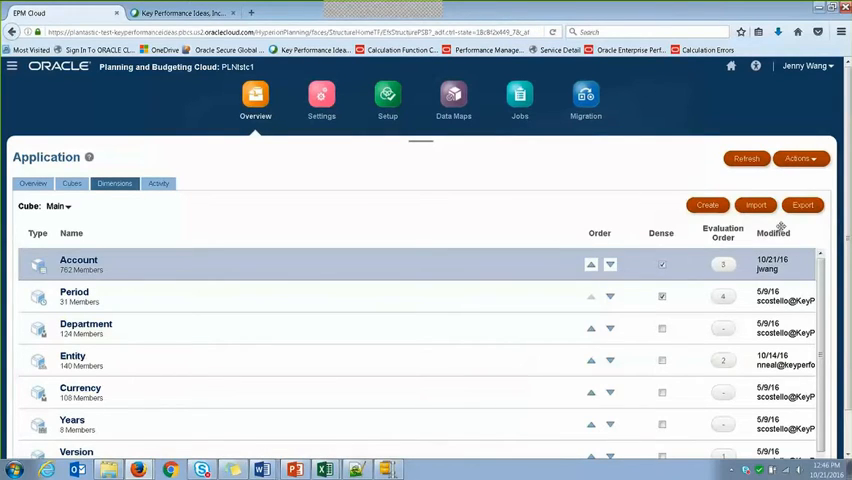
mouse_move(758, 204)
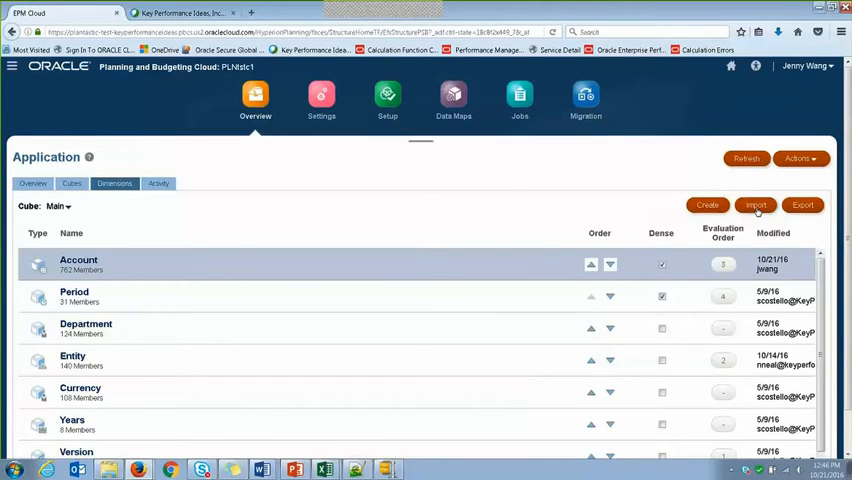
Attach Tutorial.csv as the Account dimension's import file and dismiss the submitted notice.
click(804, 204)
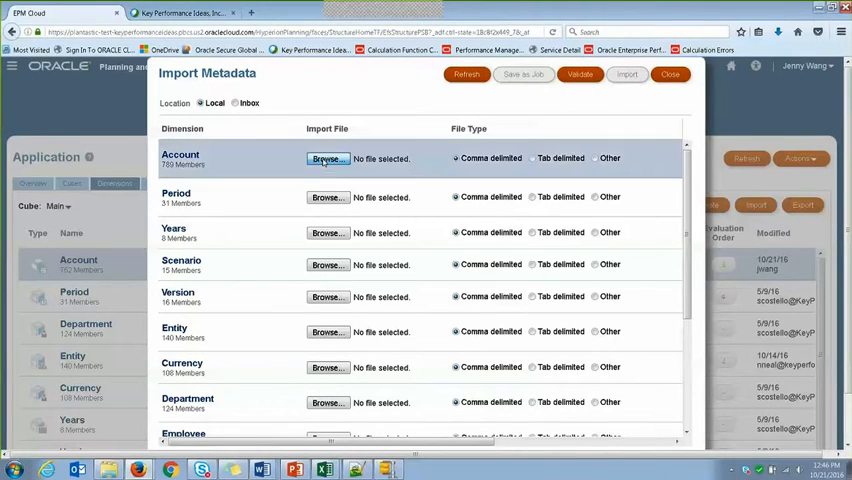
click(328, 160)
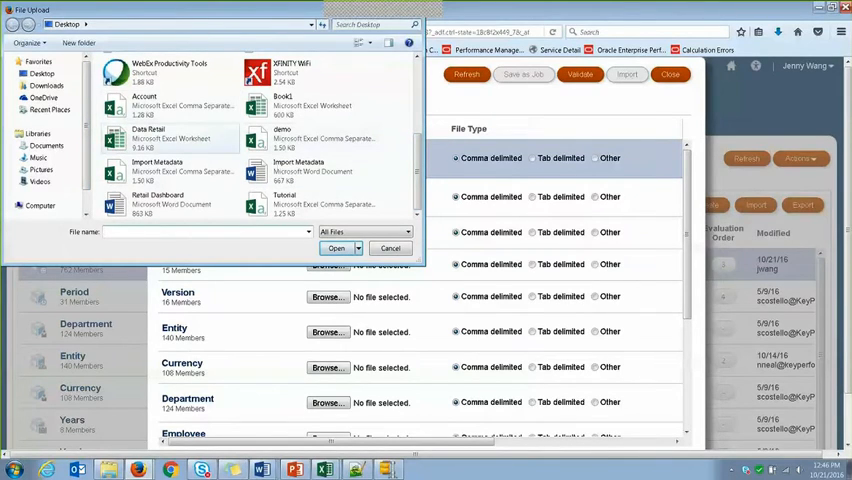
click(302, 200)
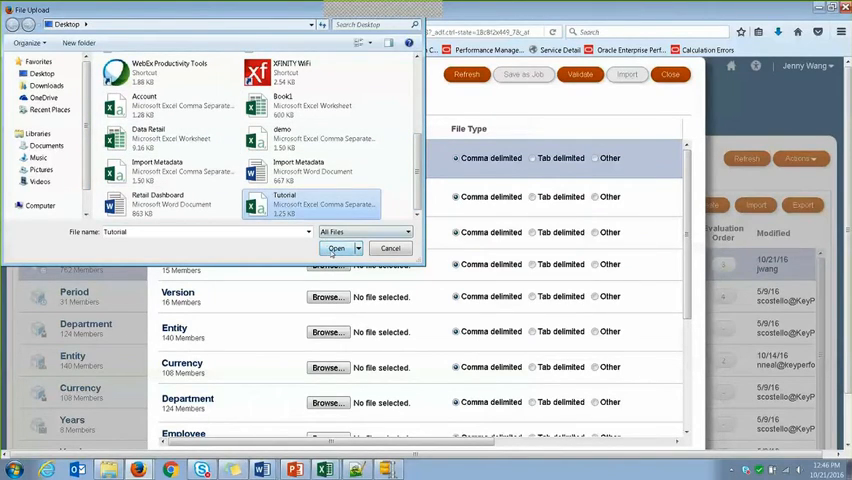
click(336, 248)
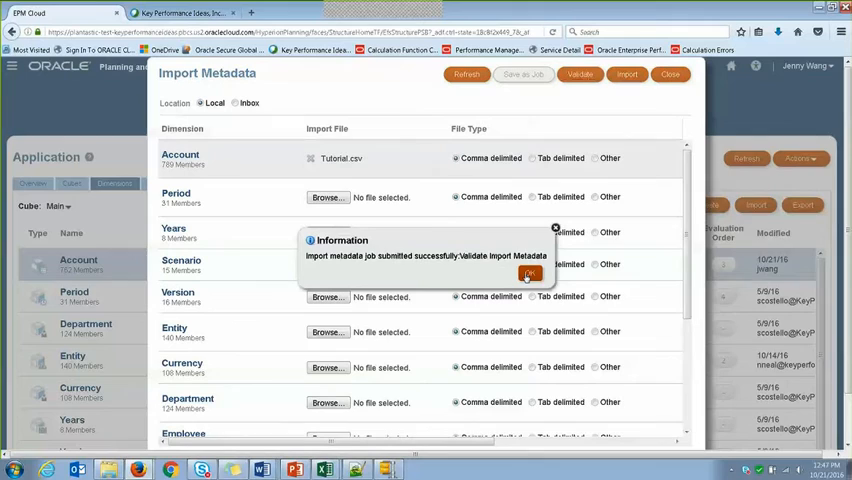
click(522, 274)
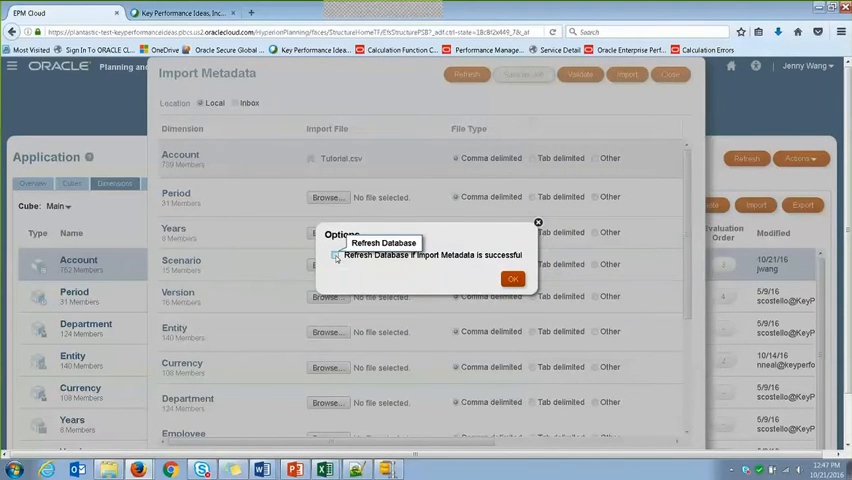
Run the import with Refresh Database enabled and dismiss the job-submitted notice.
click(336, 256)
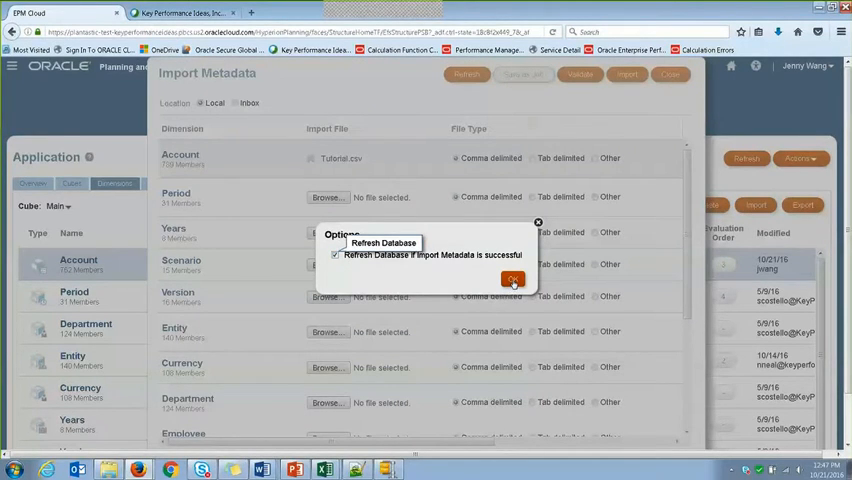
click(512, 280)
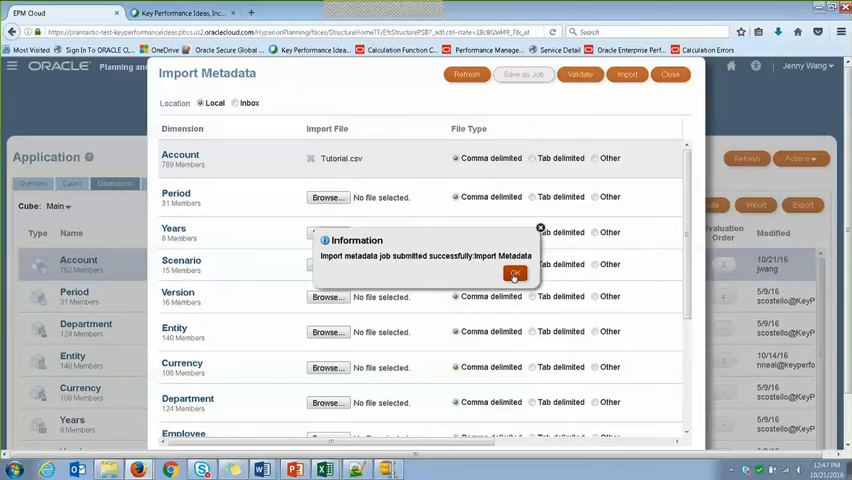
click(516, 274)
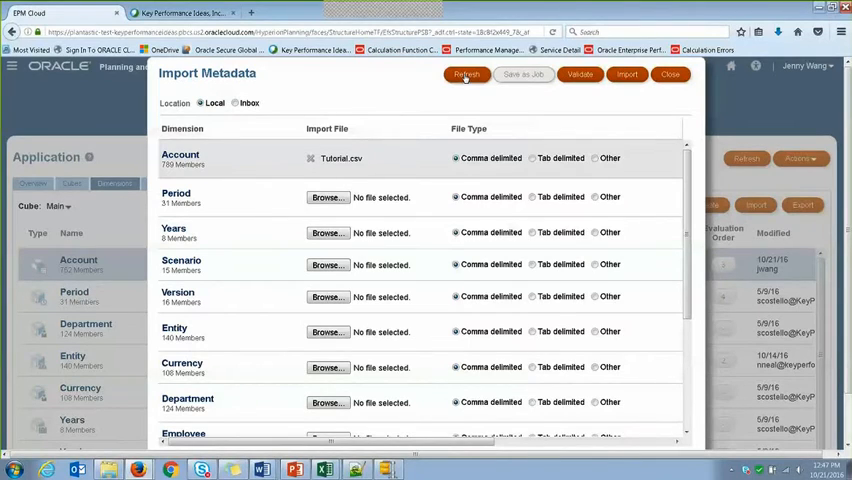
Refresh the job list and view Account's Completed import status with 2 processed, 0 rejected.
click(466, 74)
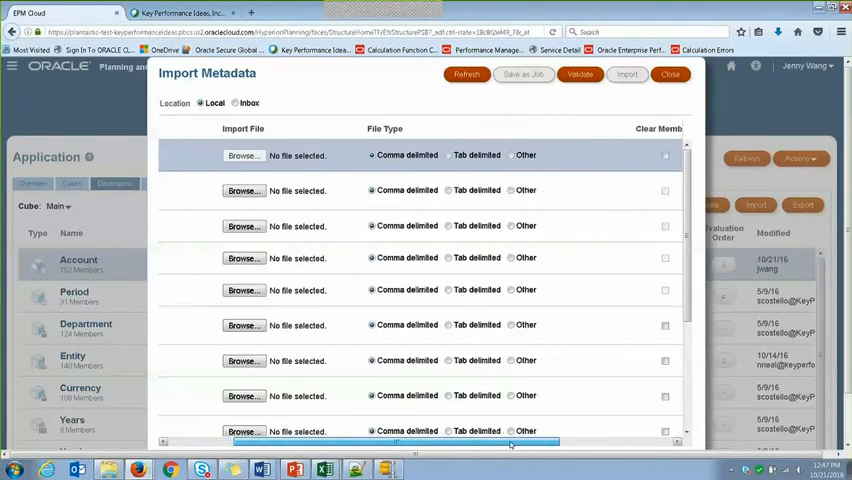
click(466, 74)
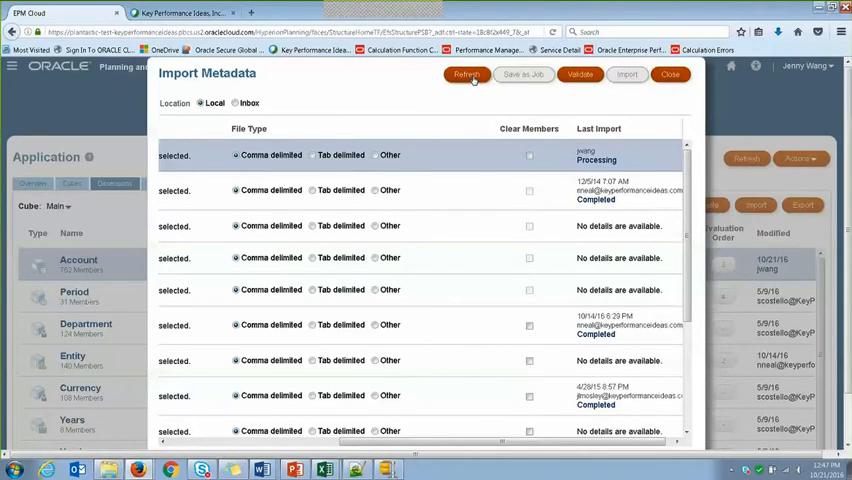
click(466, 76)
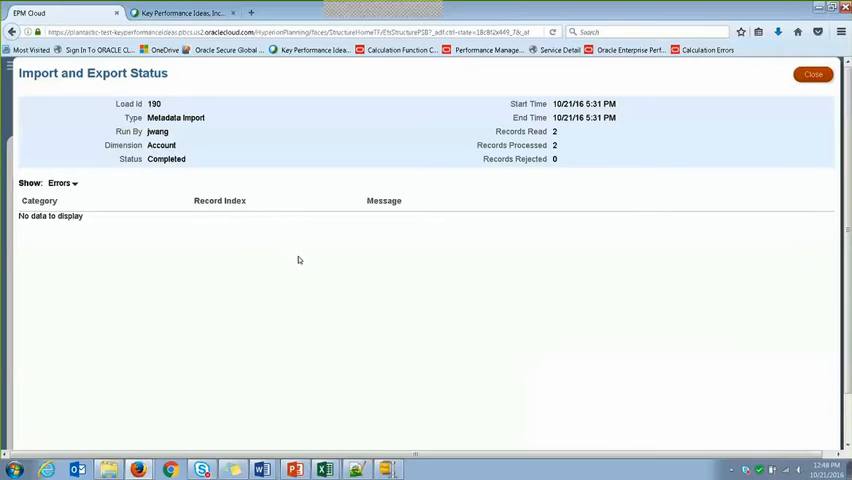
mouse_move(308, 262)
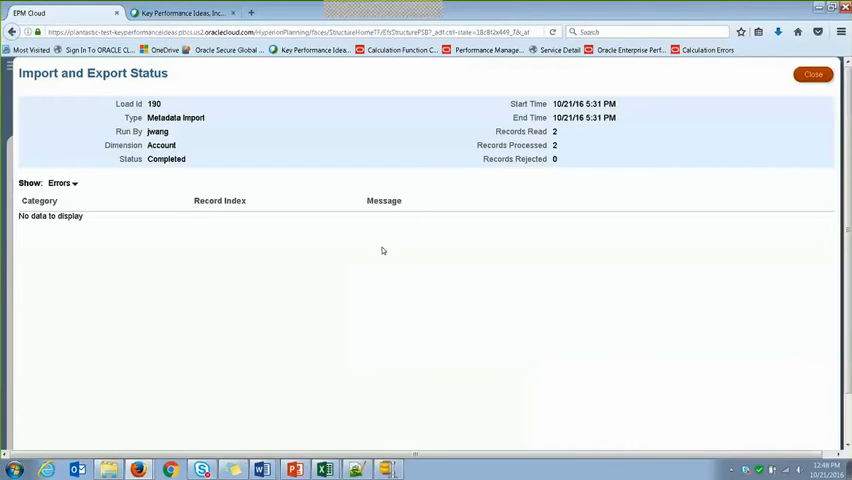
mouse_move(502, 294)
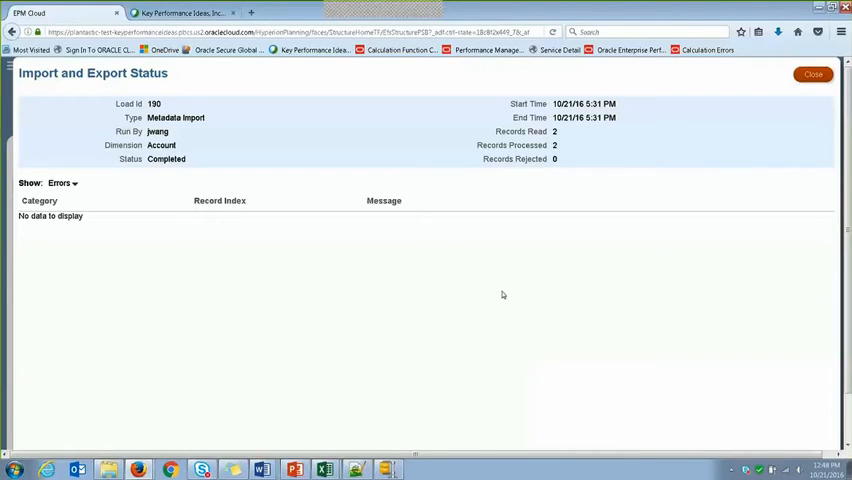
mouse_move(62, 218)
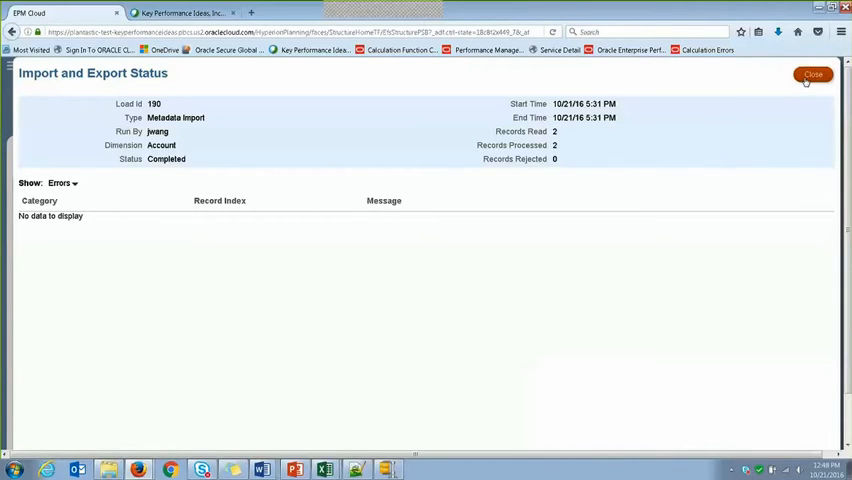
Close the import screens and go via Navigator to the Account dimension member list.
click(810, 76)
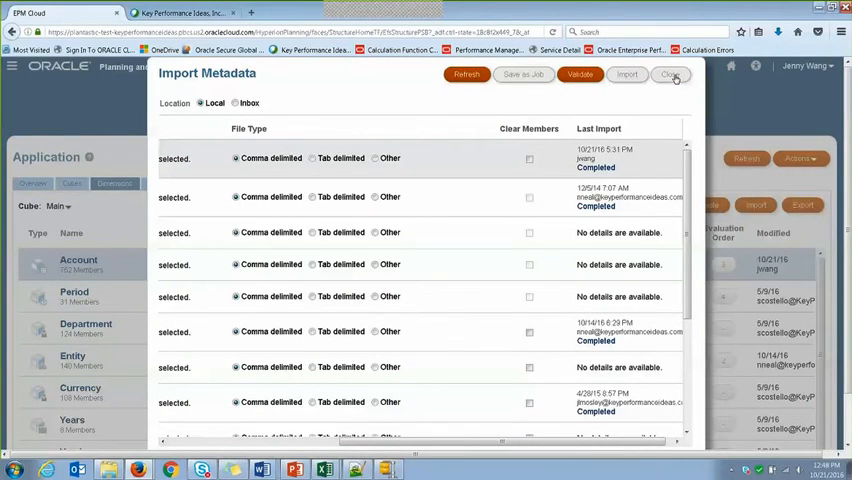
click(674, 76)
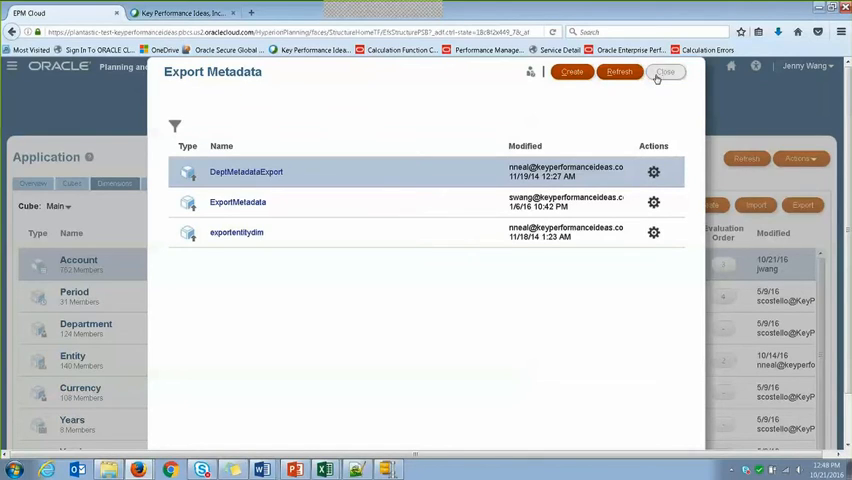
mouse_move(664, 74)
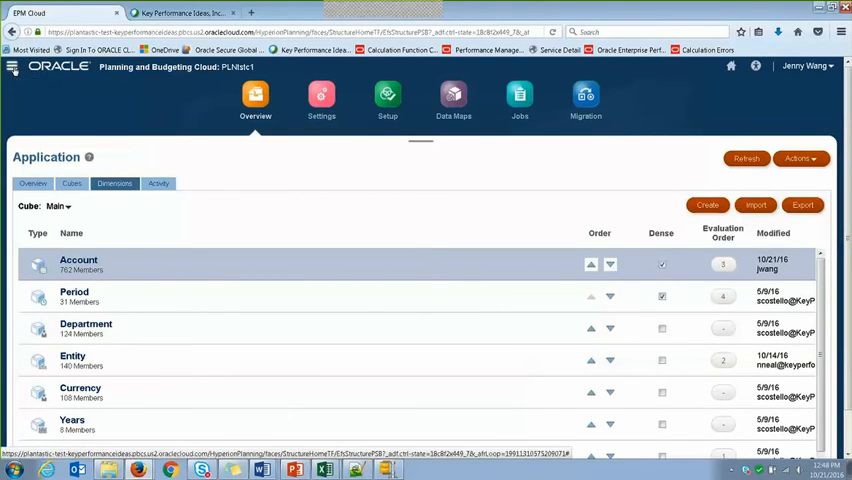
click(12, 66)
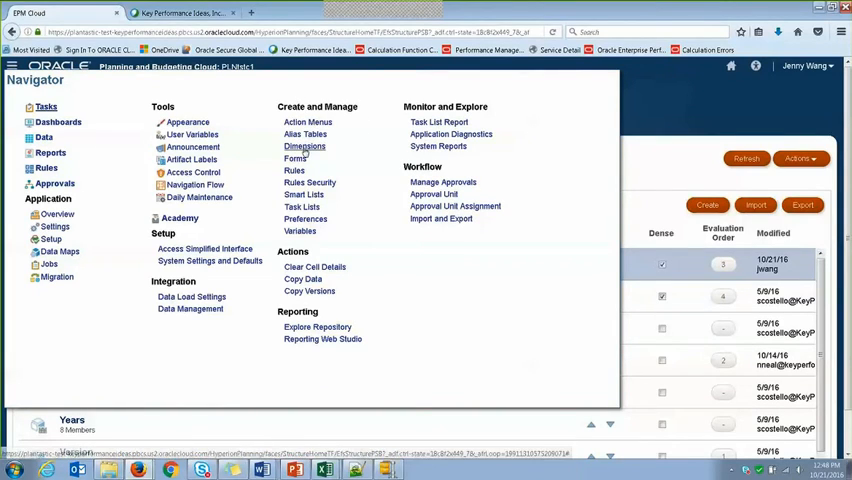
click(304, 146)
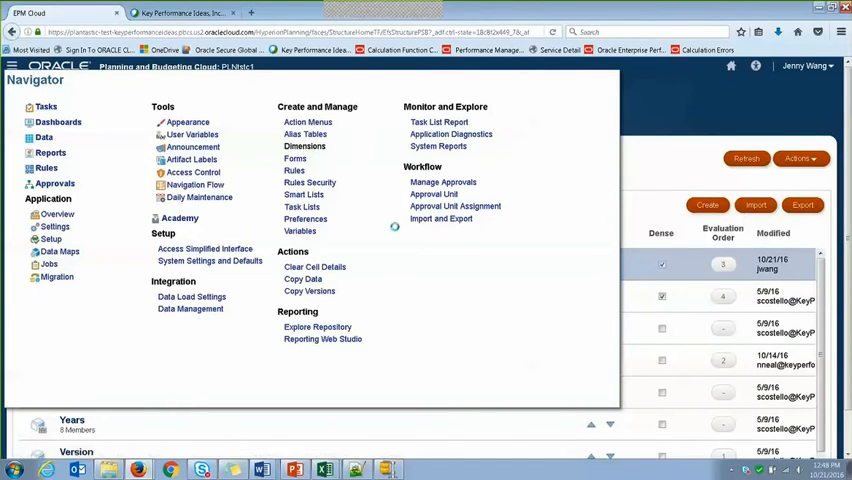
click(304, 146)
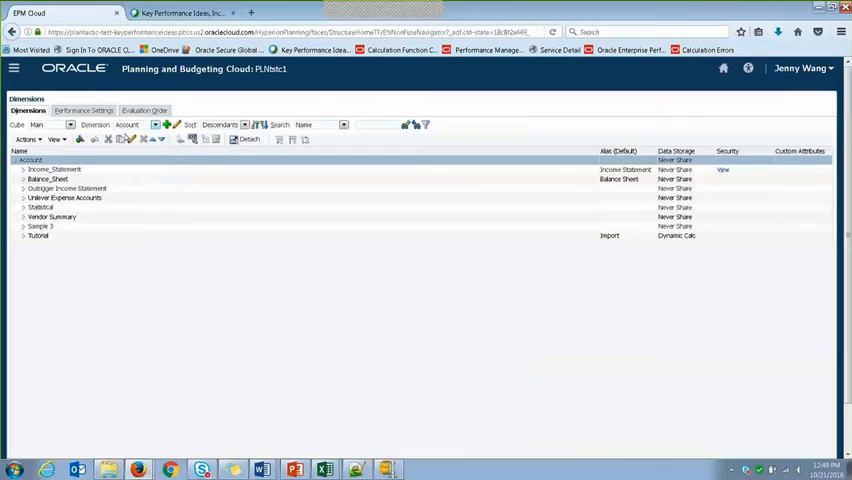
Expand the Tutorial parent account and select its store-storage child Tutorial1.
click(38, 236)
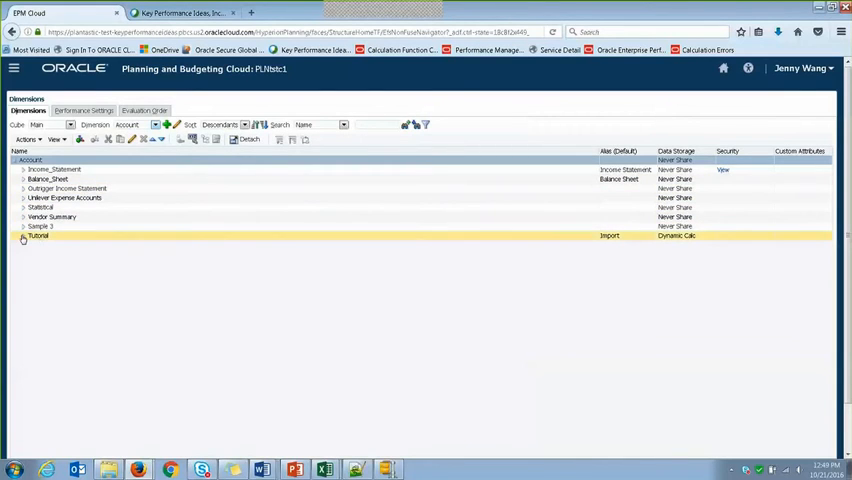
click(22, 238)
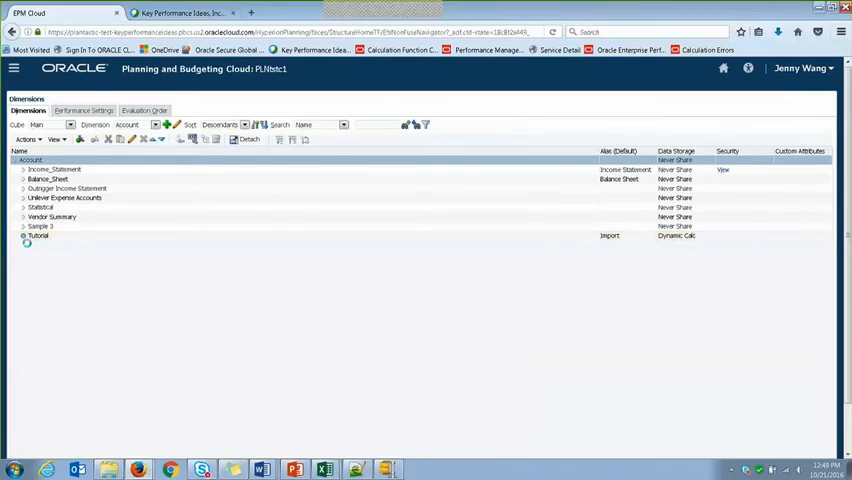
click(38, 236)
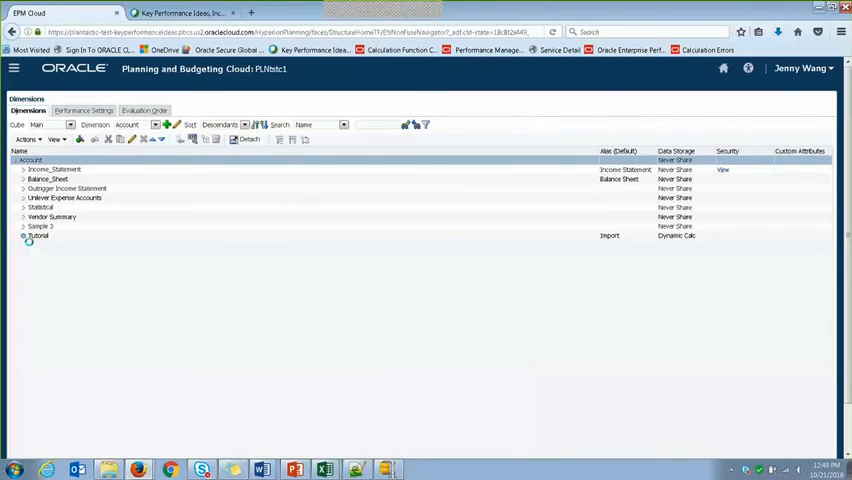
click(38, 236)
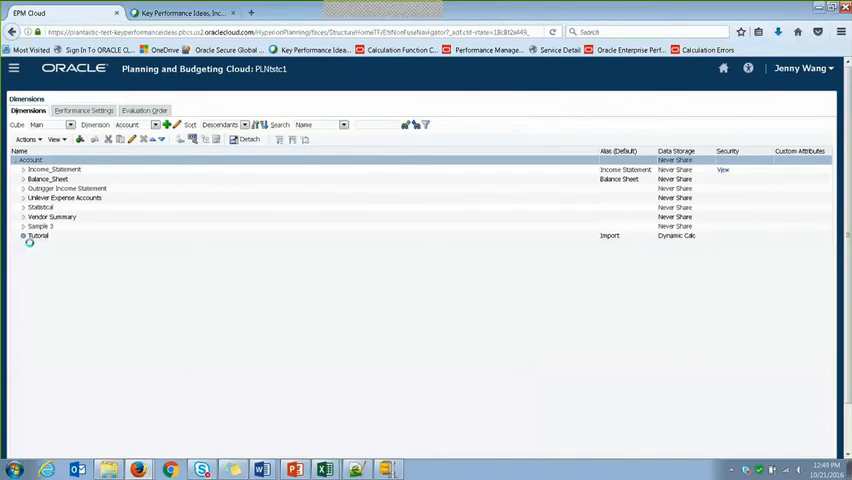
click(38, 236)
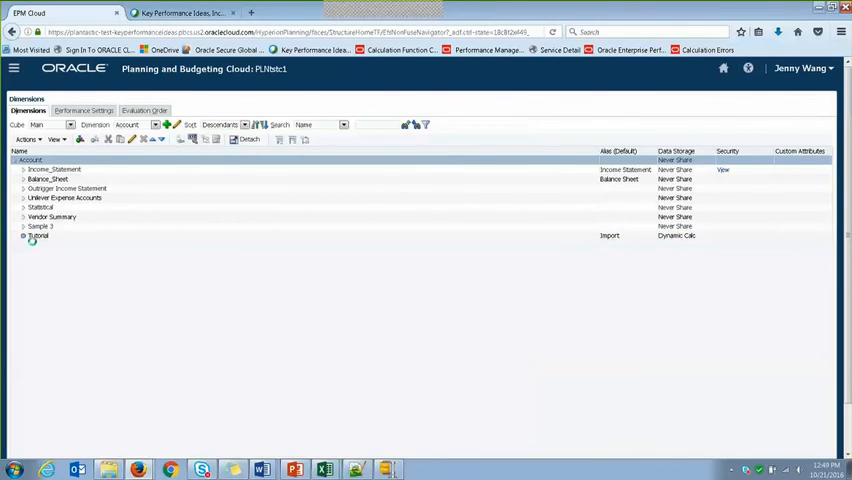
click(38, 236)
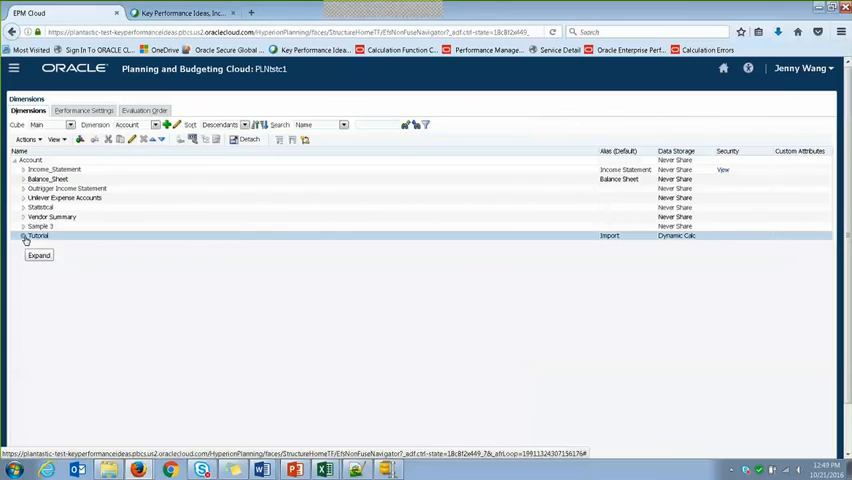
click(24, 236)
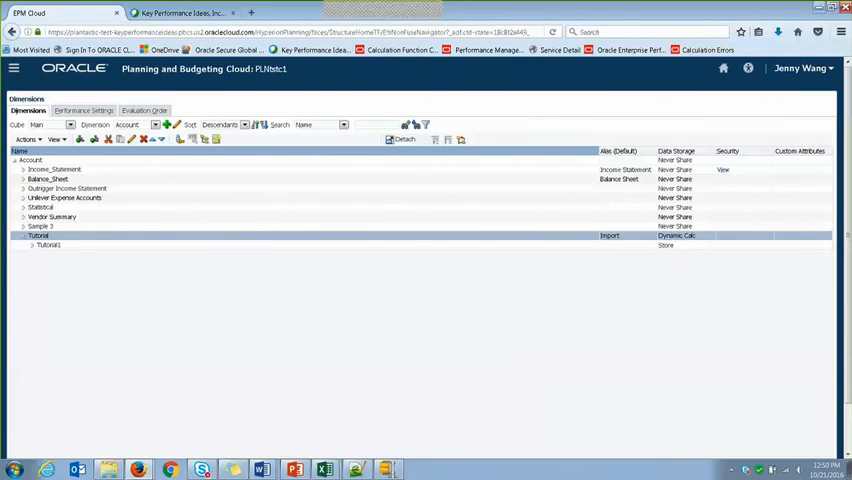
click(40, 226)
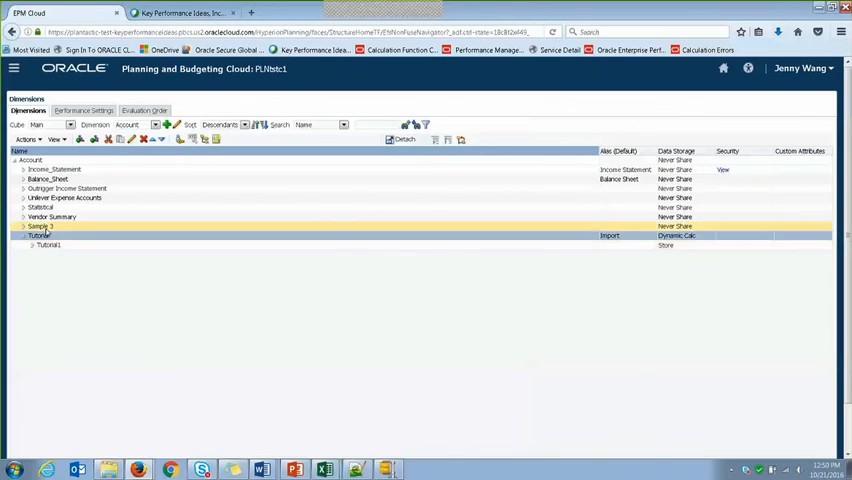